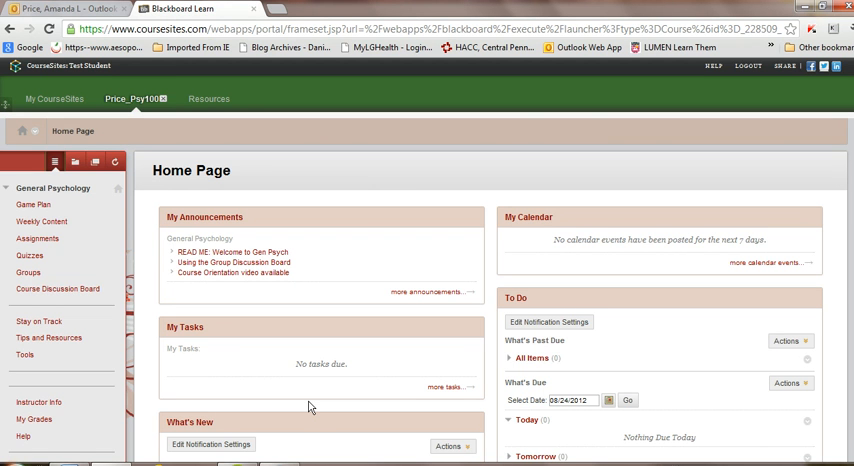
pyautogui.moveTo(14, 314)
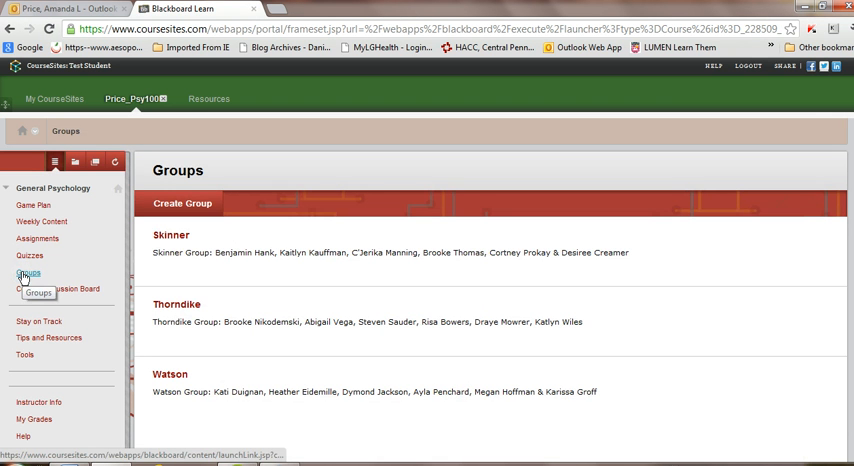
pyautogui.moveTo(170, 374)
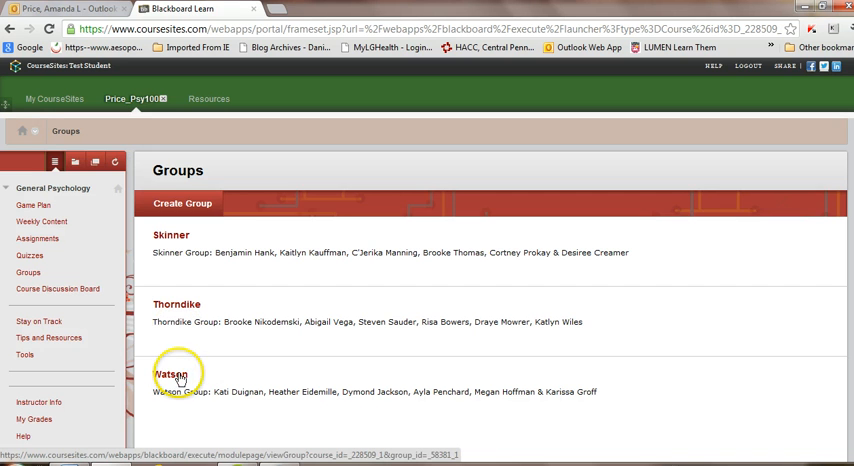
pyautogui.moveTo(170, 374)
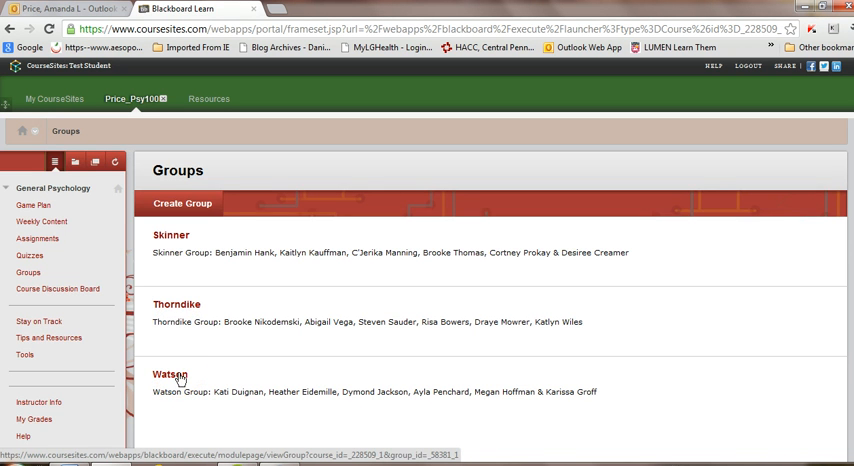
# Step: Open the Watson group page and scroll down to its Group Tools list
pyautogui.click(169, 374)
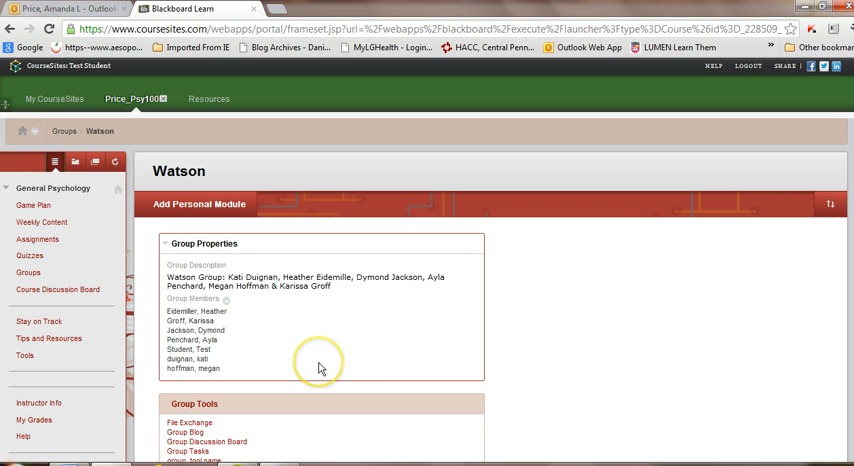
pyautogui.scroll(-3)
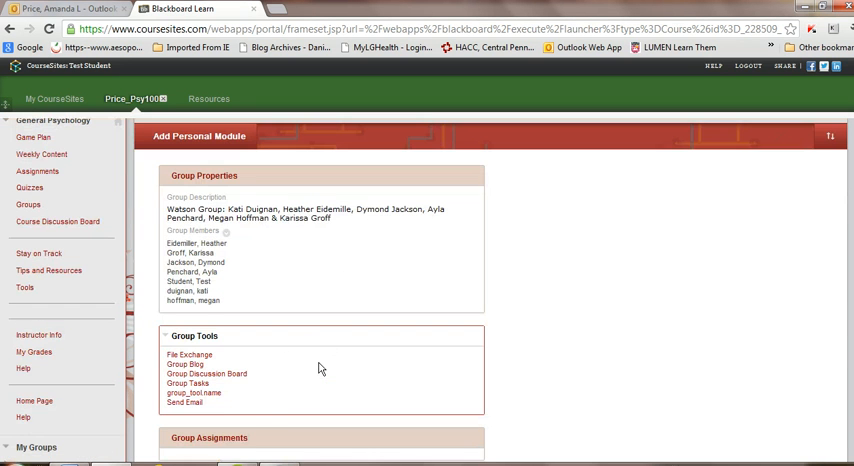
pyautogui.moveTo(231, 401)
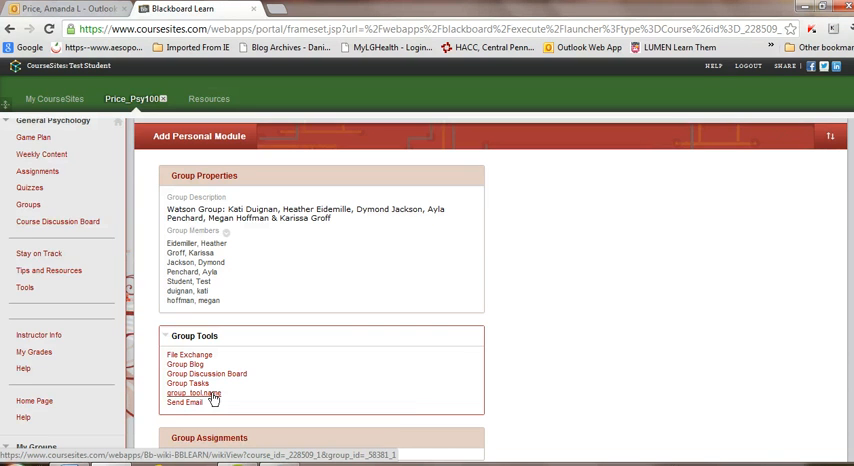
# Step: Open the Watson wiki and scroll through the members' contract ideas on Week 1: Group Contract
pyautogui.click(190, 393)
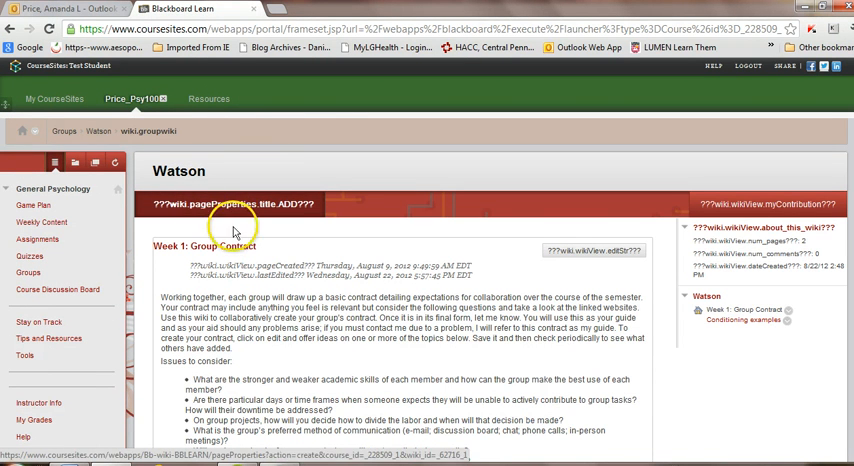
pyautogui.scroll(-3)
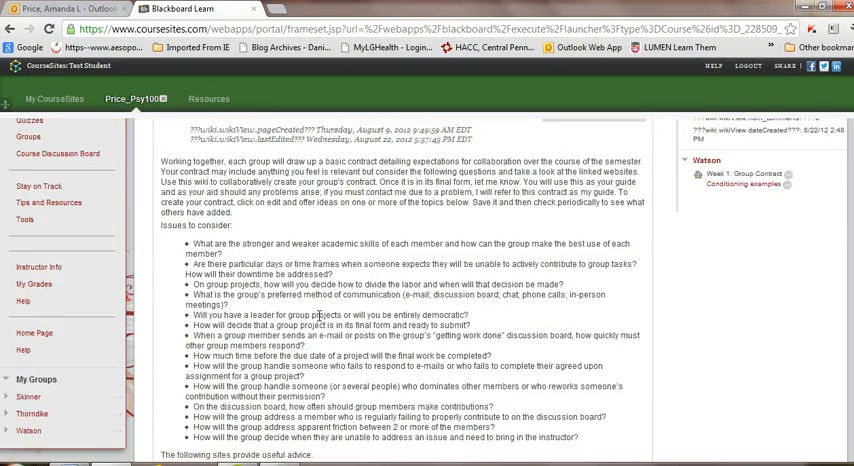
pyautogui.scroll(-3)
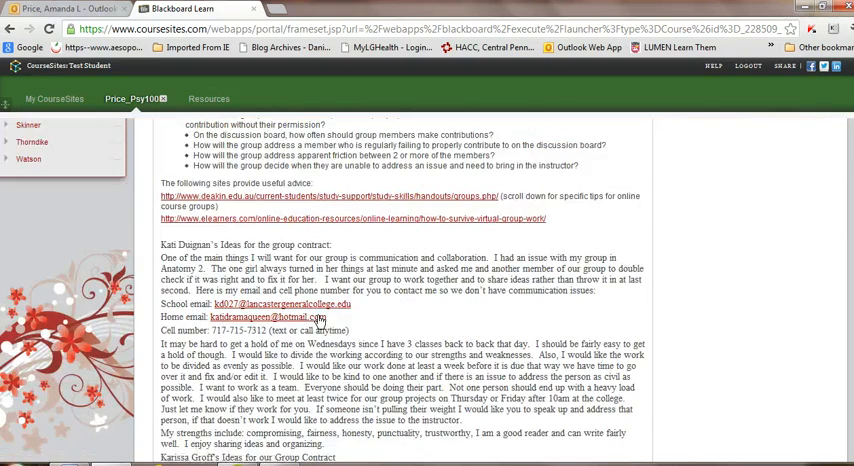
pyautogui.scroll(-3)
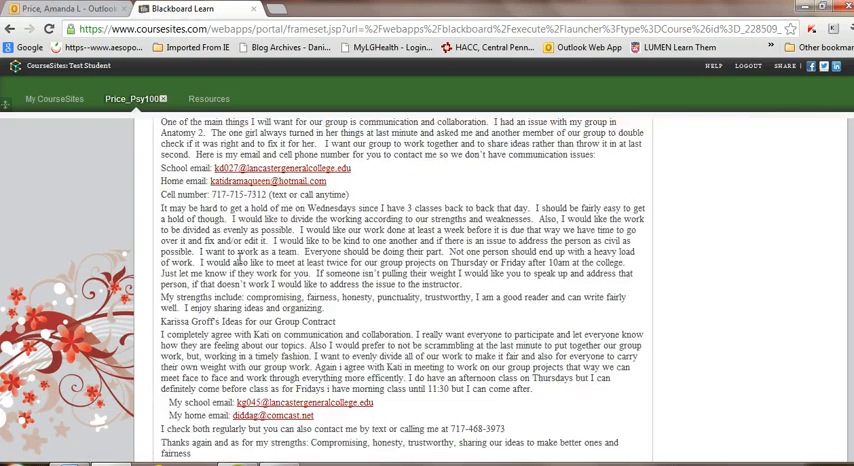
pyautogui.scroll(-3)
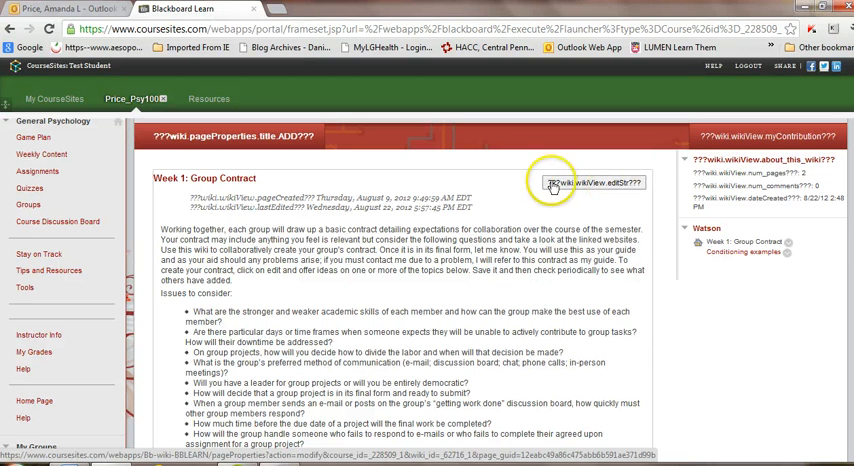
pyautogui.moveTo(622, 189)
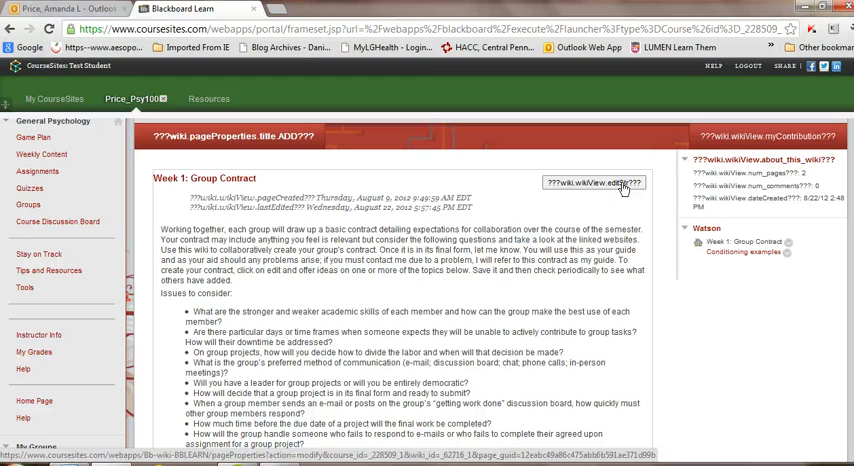
# Step: Edit the Week 1: Group Contract page, test colouring added text, then delete it
pyautogui.click(592, 182)
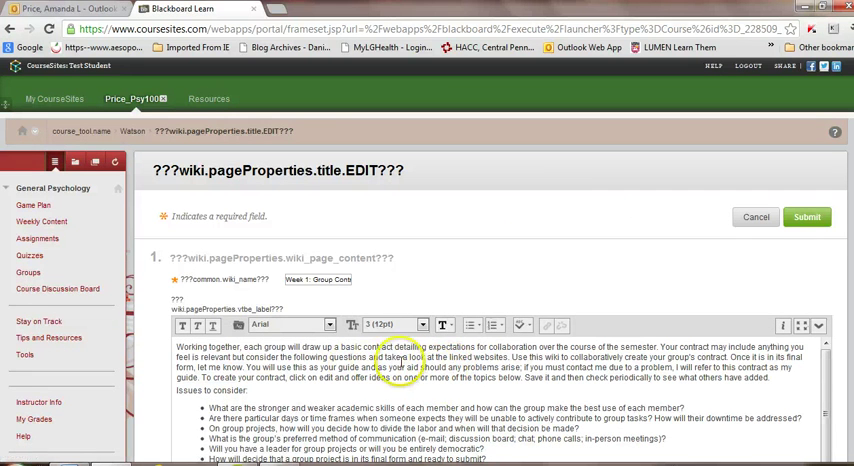
pyautogui.scroll(-3)
pyautogui.write(' here are my ideas')
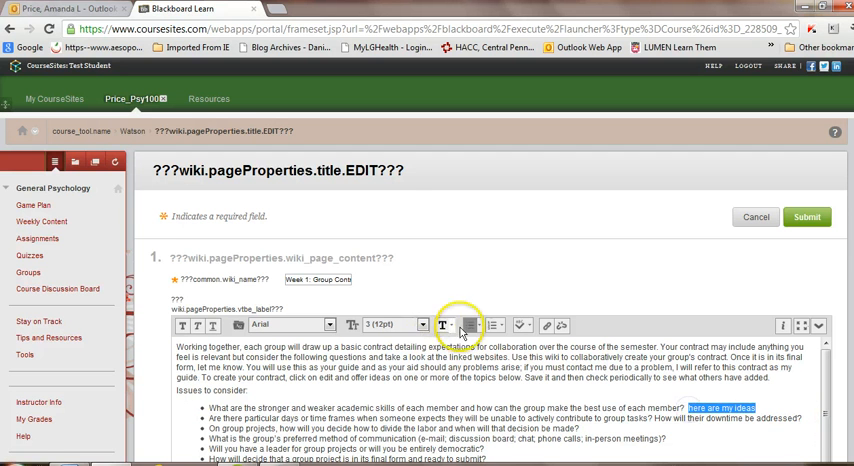
pyautogui.click(443, 324)
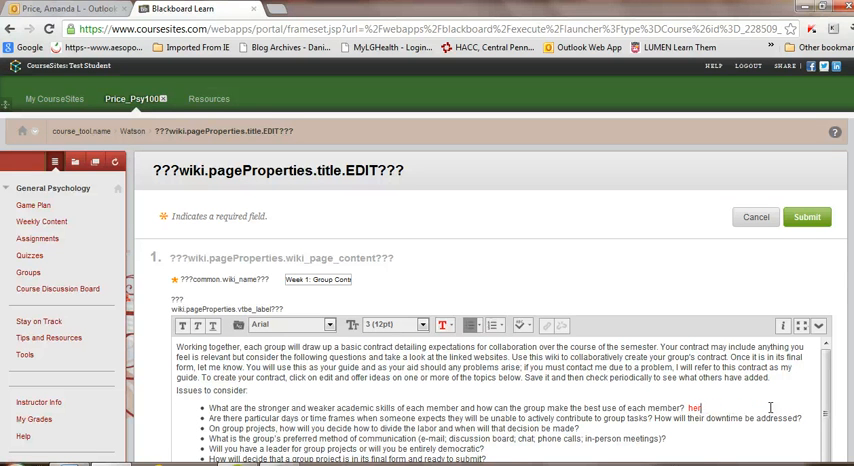
pyautogui.press('BackSpace')
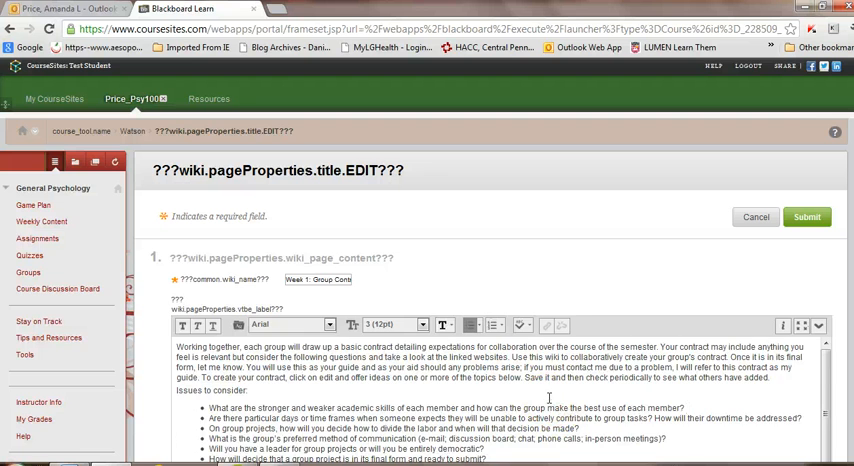
# Step: Scroll to the editor's Submit button and submit the contract page edits
pyautogui.scroll(-3)
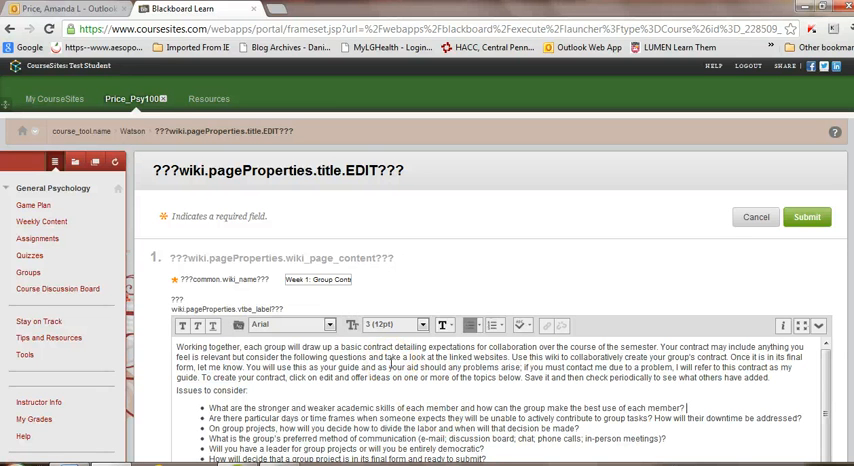
pyautogui.moveTo(690, 410)
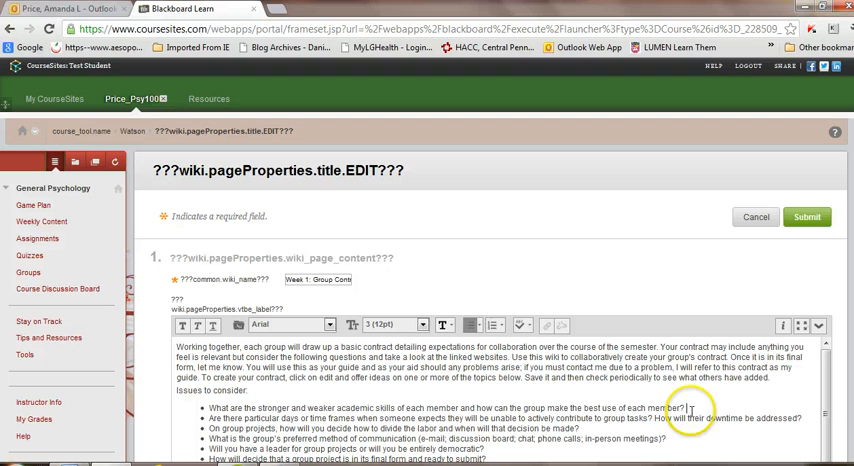
pyautogui.moveTo(728, 334)
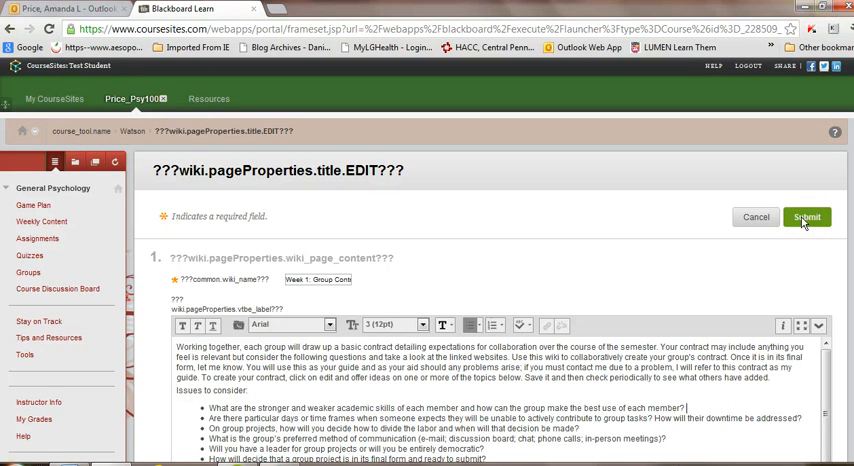
pyautogui.click(806, 217)
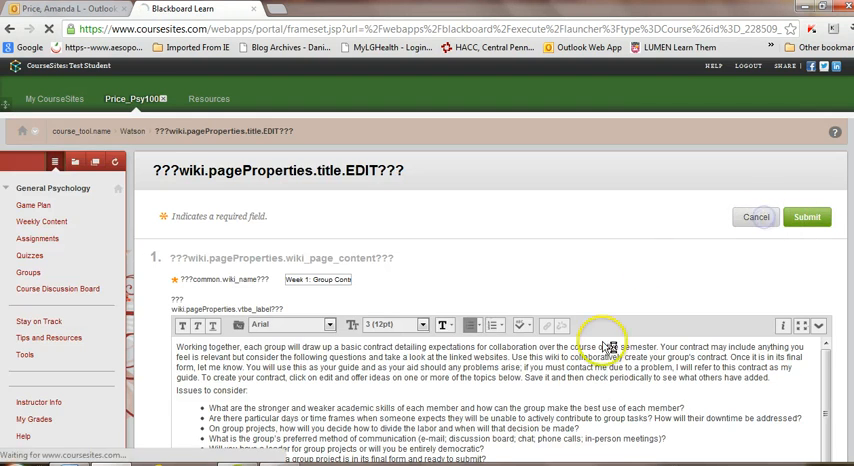
# Step: Scroll through the saved Week 1: Group Contract page, then return to the top
pyautogui.scroll(-3)
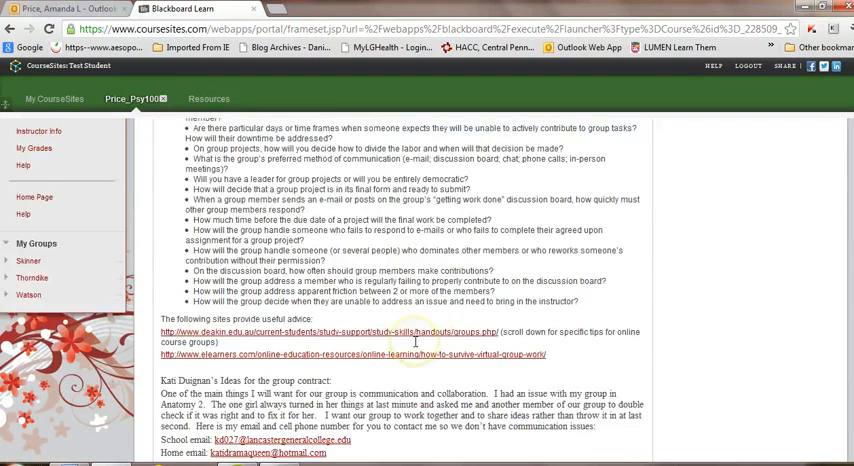
pyautogui.scroll(-3)
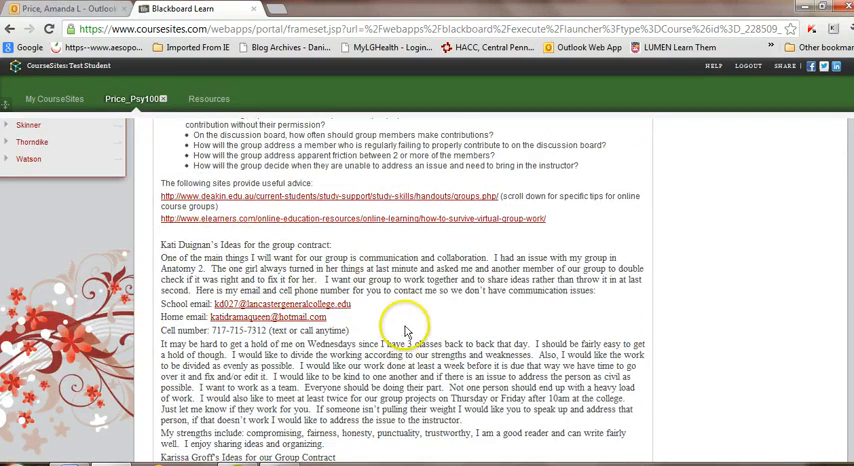
pyautogui.click(28, 160)
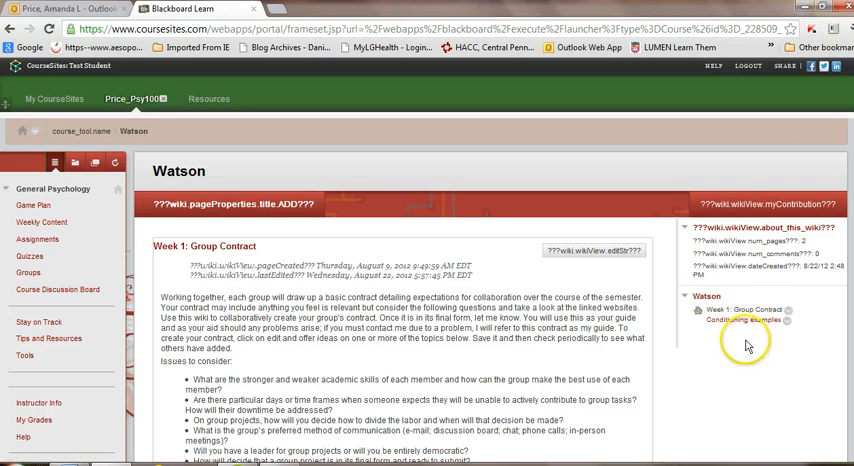
pyautogui.moveTo(745, 345)
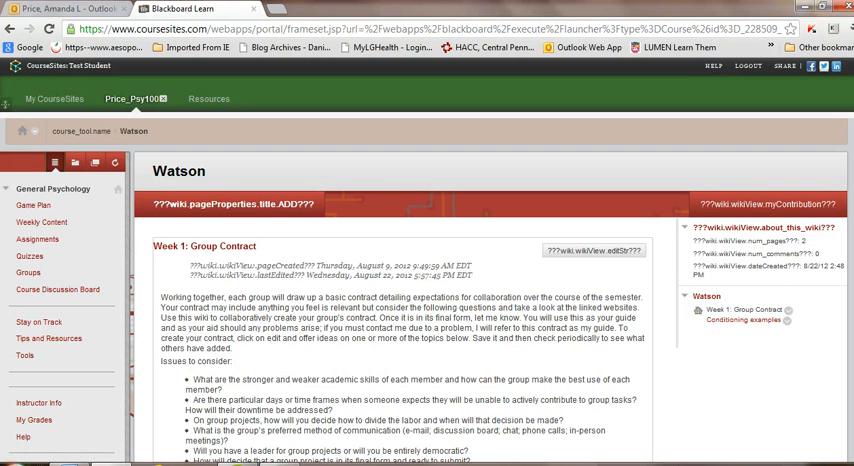